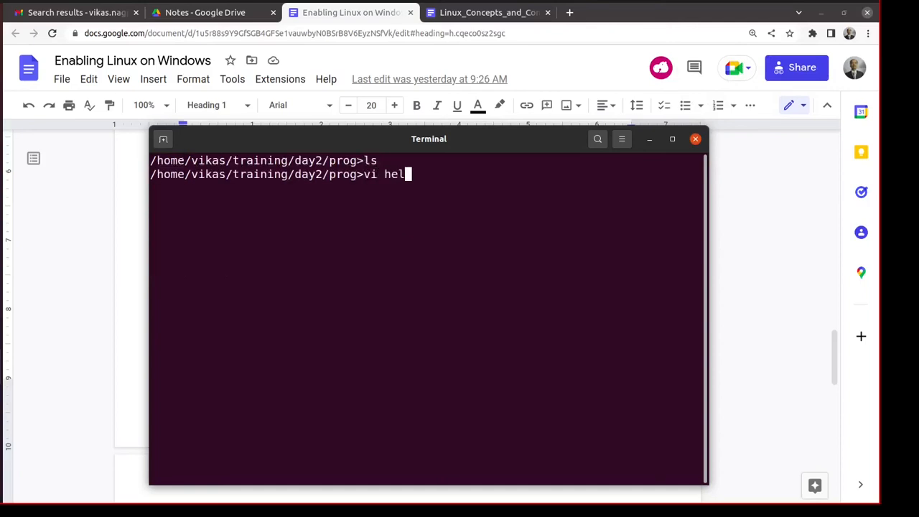
Open a new empty hello.c with 'vi hello.c' and move the terminal window higher.
text(lo.c)
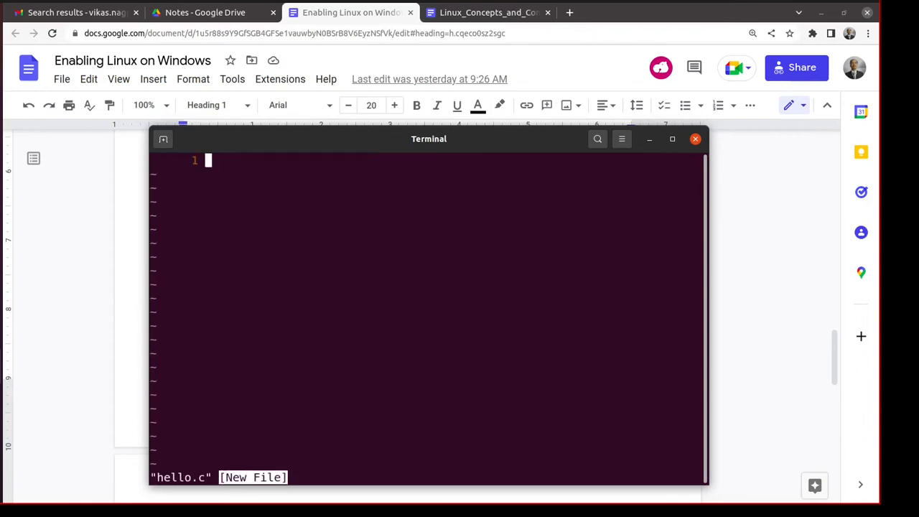
drag(429, 138, 422, 76)
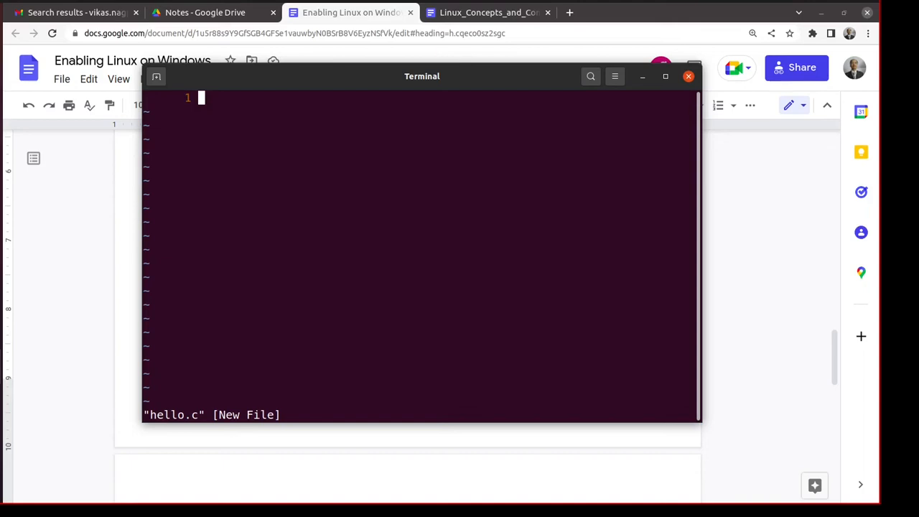
Type '#include <stdio.h>' and an empty 'int main()' function into hello.c.
text(#inc)
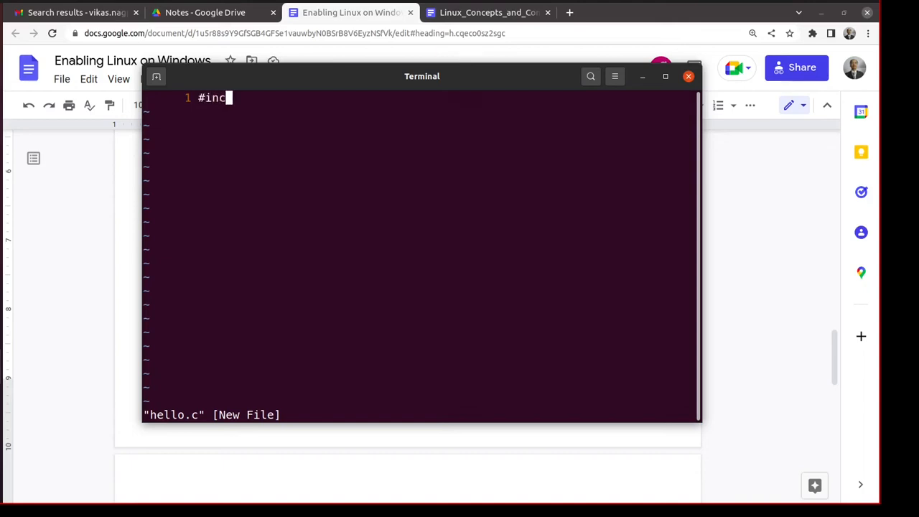
text(lude <st)
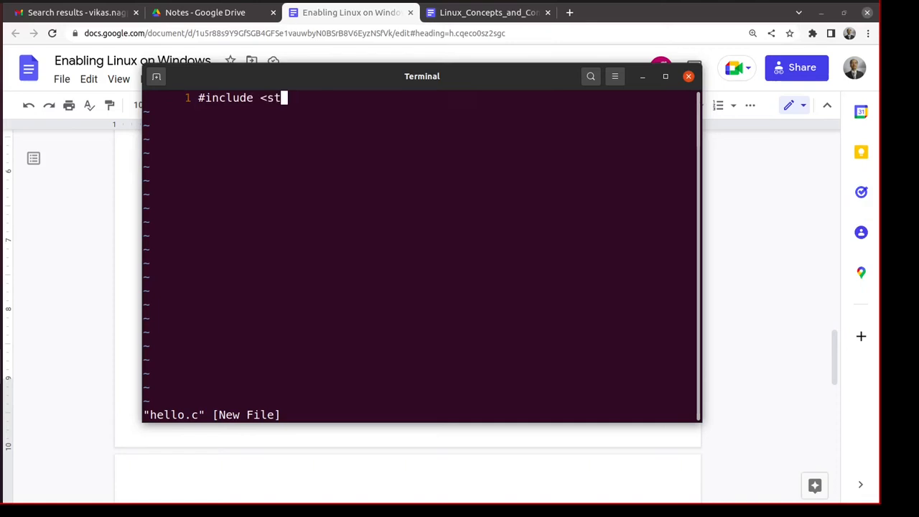
text(dio.h>)
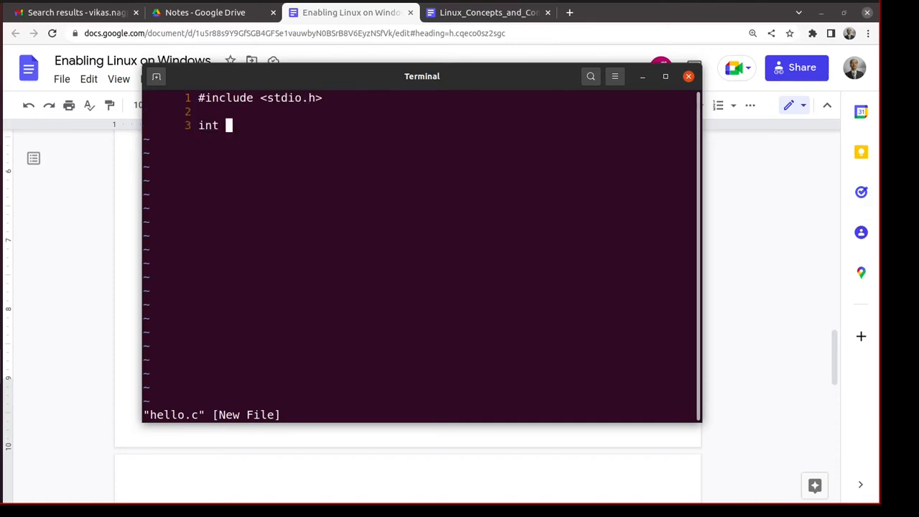
text(main())
text(ESC : to come back to co)
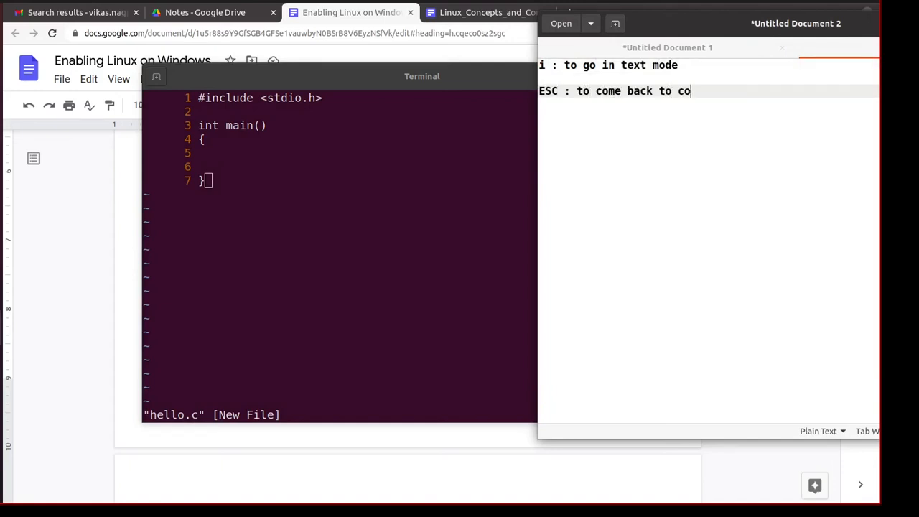
Finish the gedit note 'ESC : to come back to command mode' and refocus vi.
text(mmand mode)
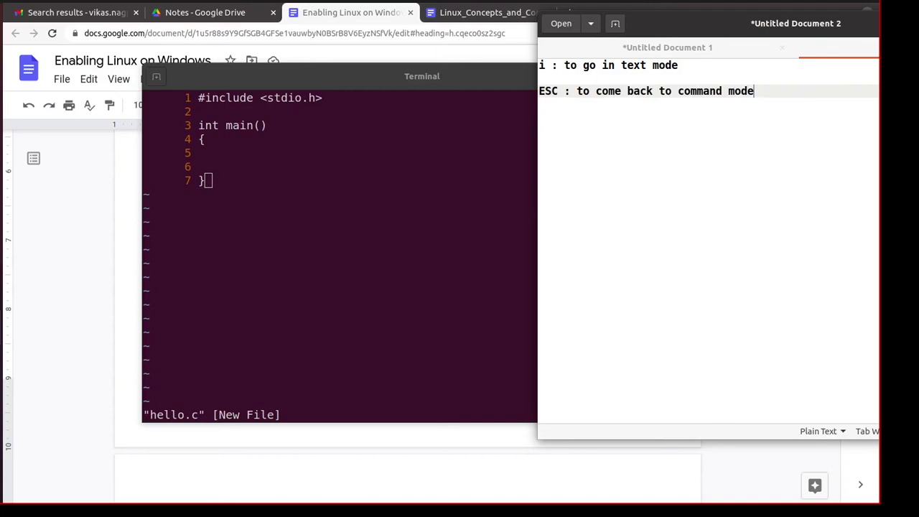
click(422, 76)
text(o)
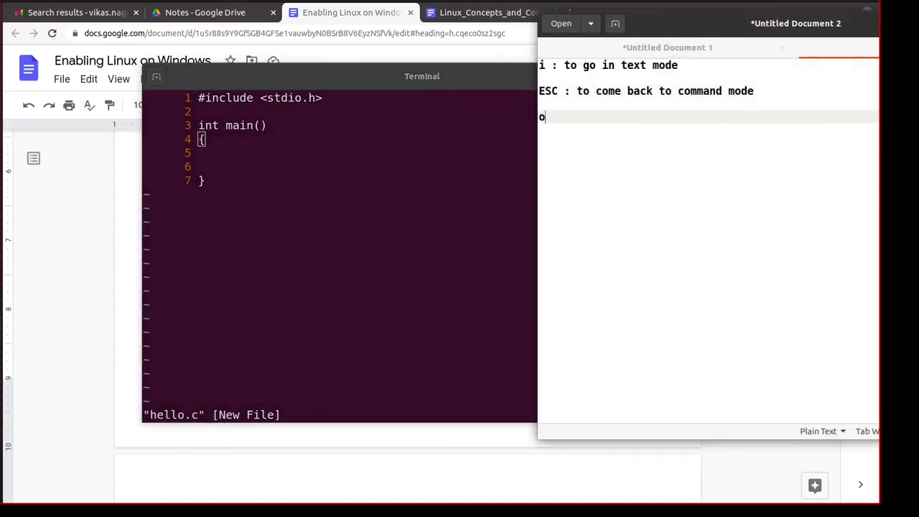
click(421, 76)
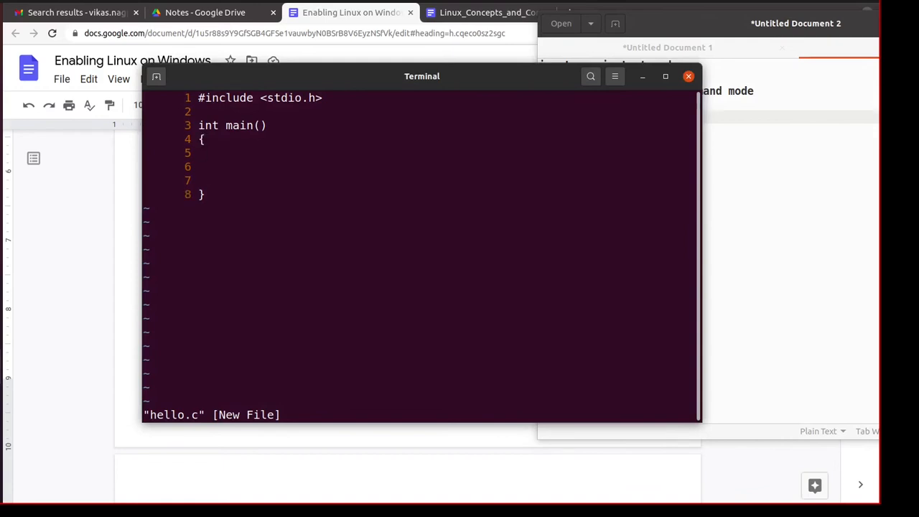
Add printf("hello world\n"), exit(0) and '#include <stdlib.h>', then write with :wq.
text(printf(")
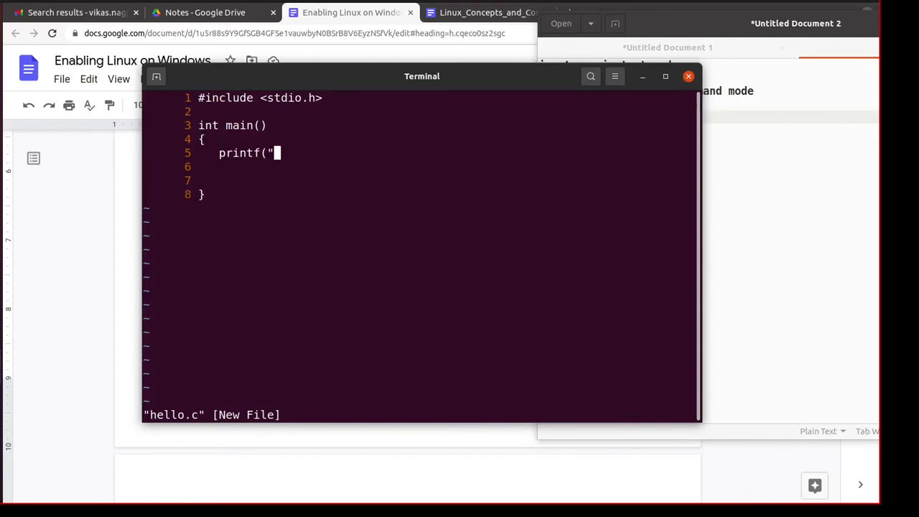
text(hello worl)
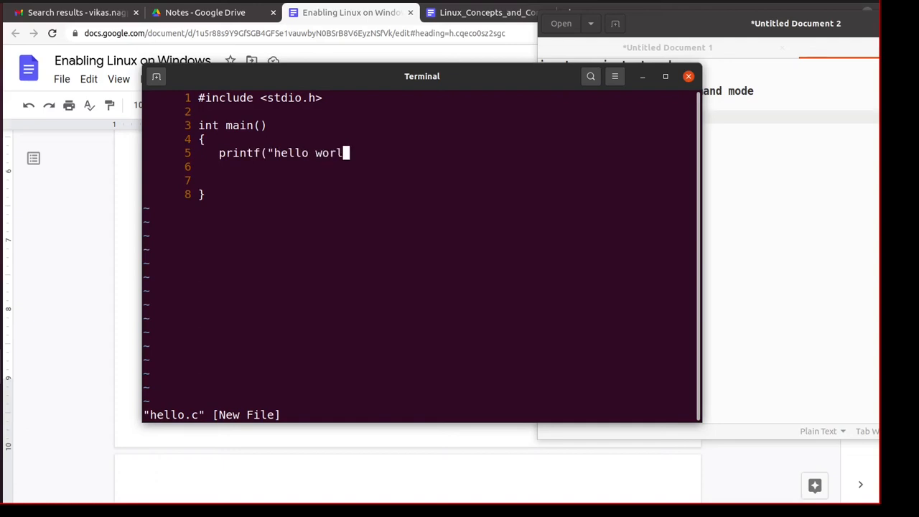
text(d\n");)
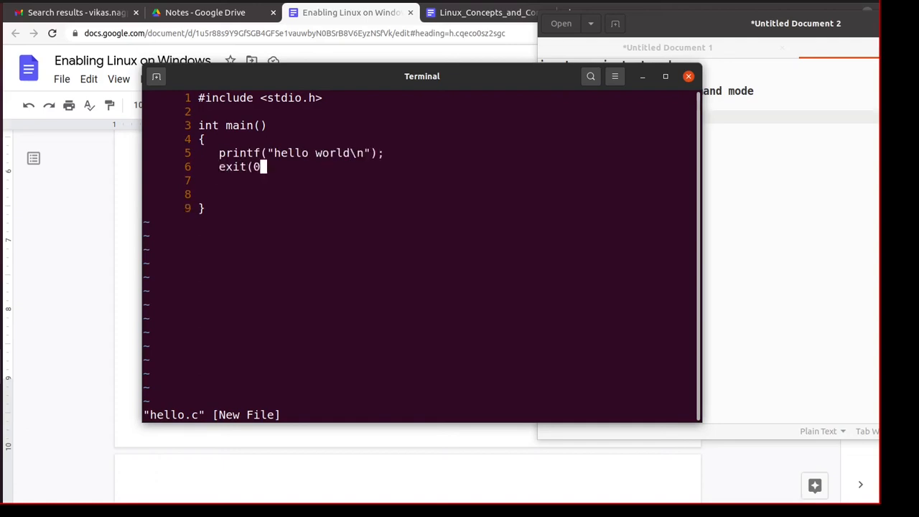
text();)
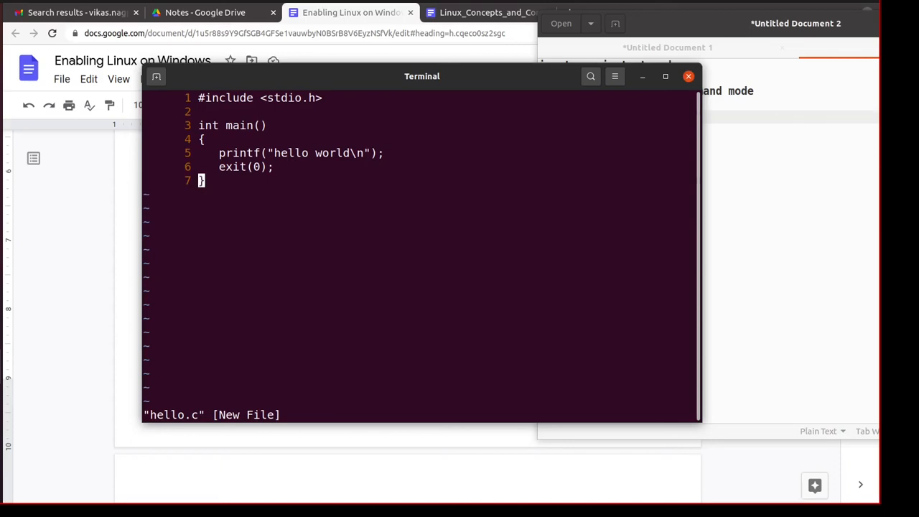
text(#include <stdlib.h>)
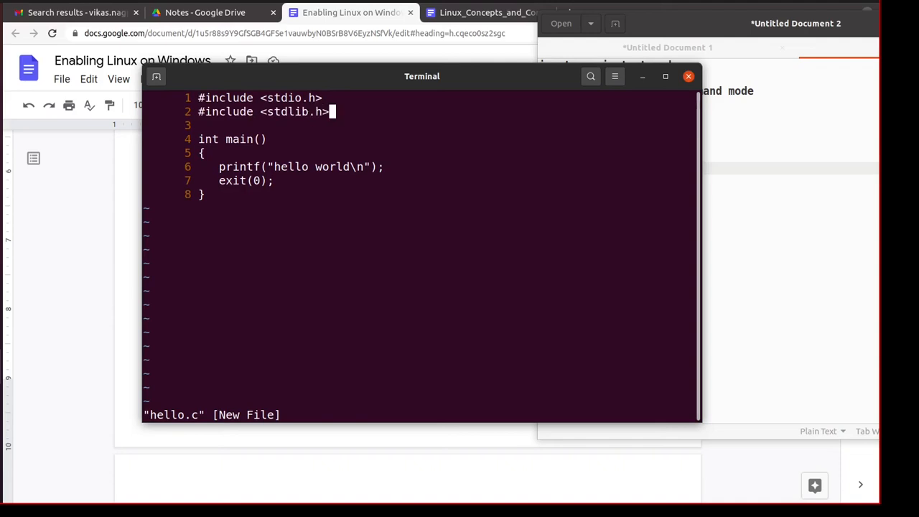
text(:wq)
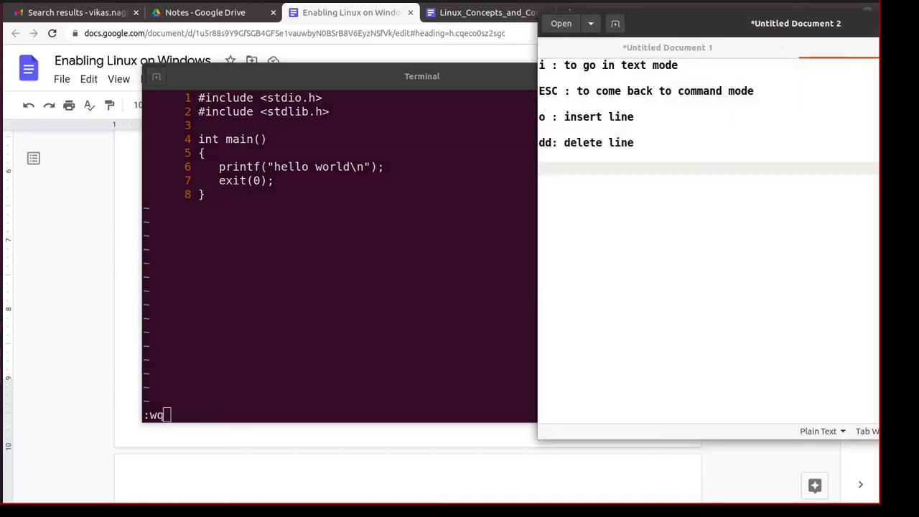
Note ':w : save', ':q : quit' and ':wq : save and quit' in gedit, exiting vi.
text(:w : save)
text(:q : qu)
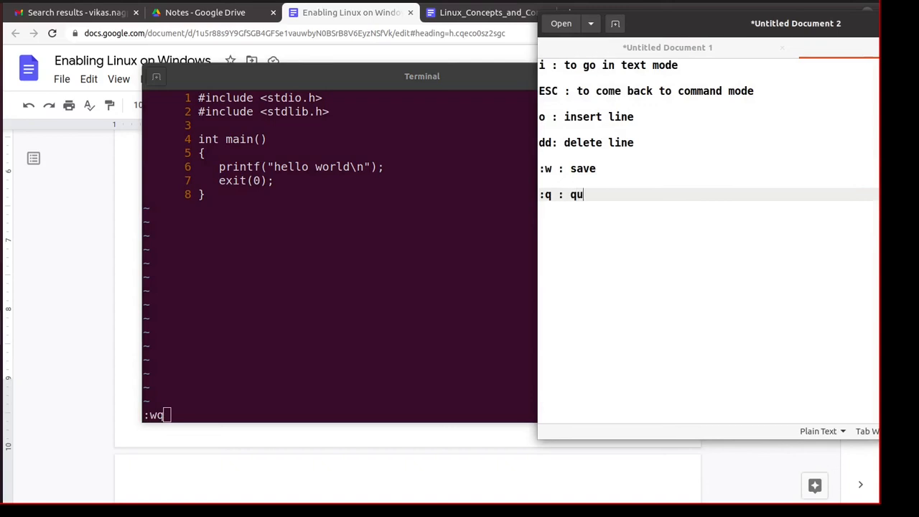
text(it)
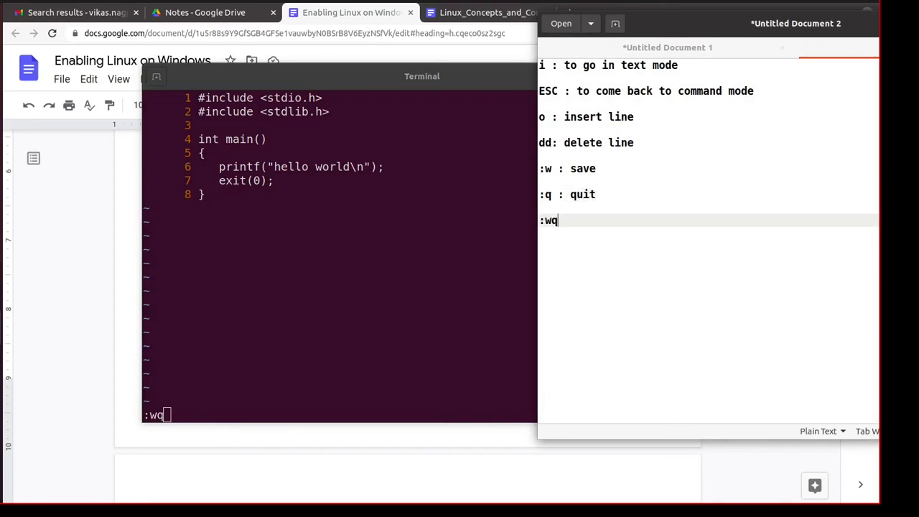
text(: save and q)
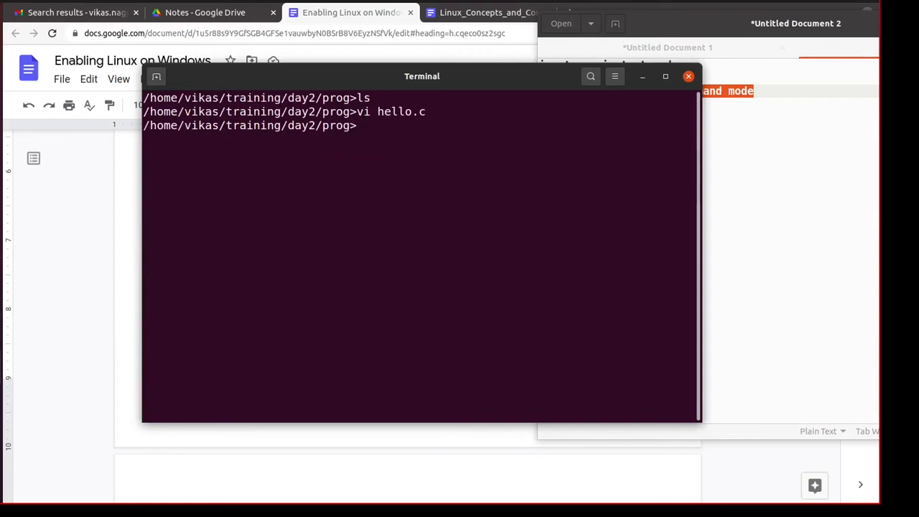
List the prog folder to confirm hello.c exists, and refresh package lists.
text(ls)
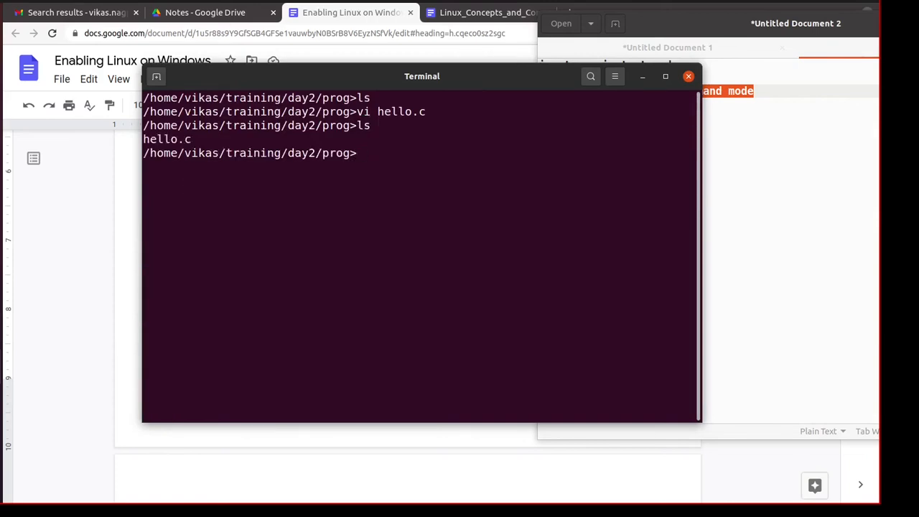
text(gcc)
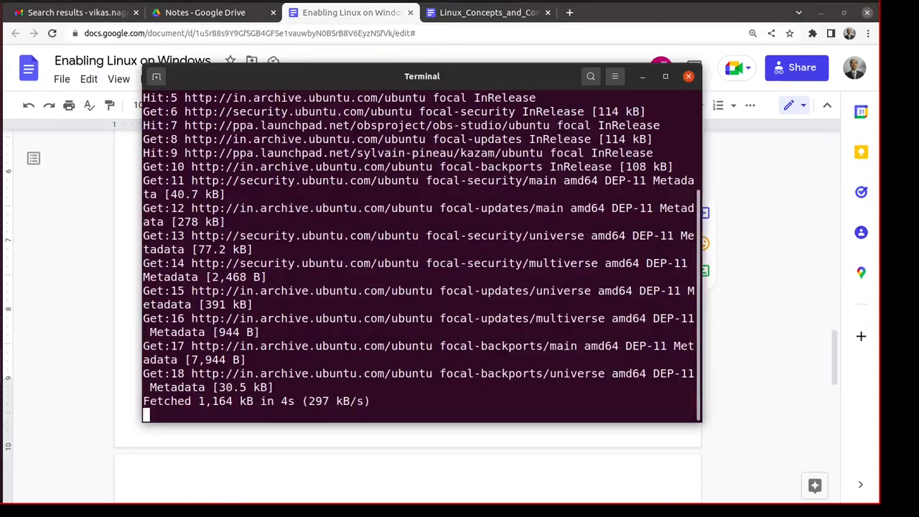
Compile hello.c with gcc after confirming build-essential, and start running ./a.out.
text(g/day2/prog>g)
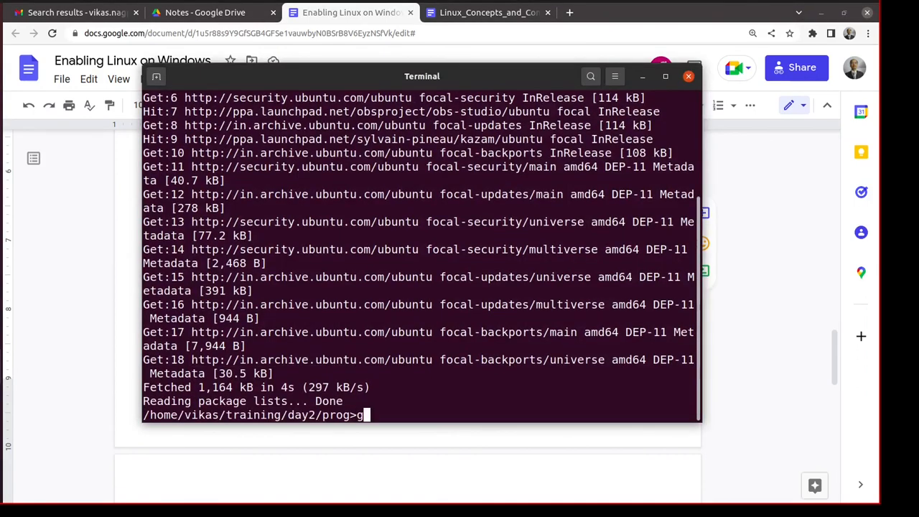
text(cc hellow)
text(sudo apt install build-essential)
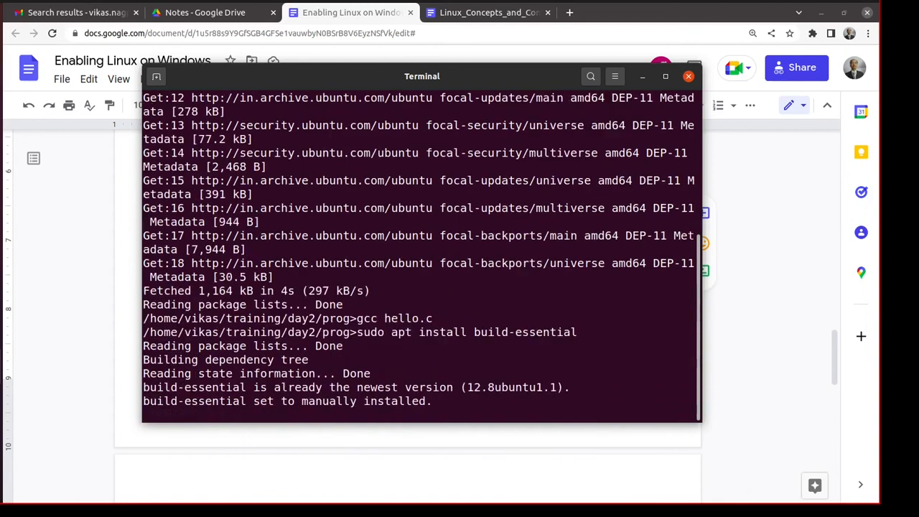
scroll(down, 3)
text(gcc)
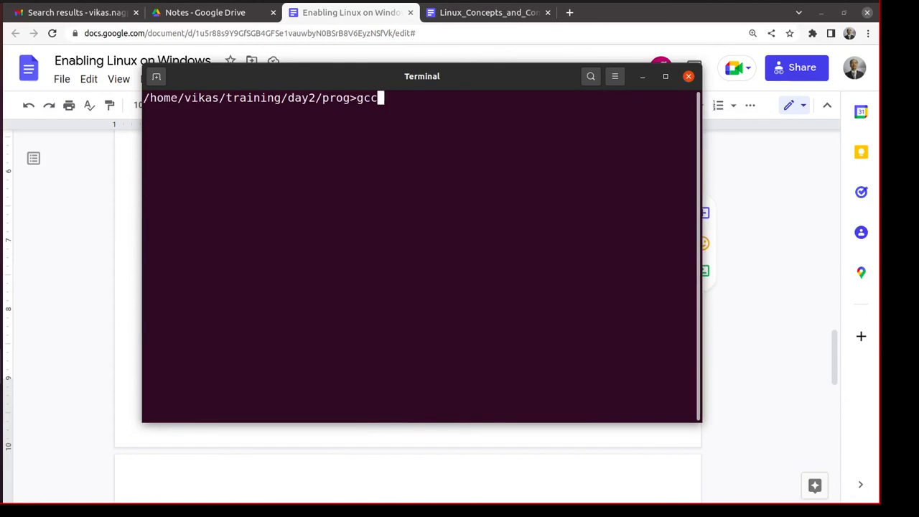
text(hello.c)
text(ls)
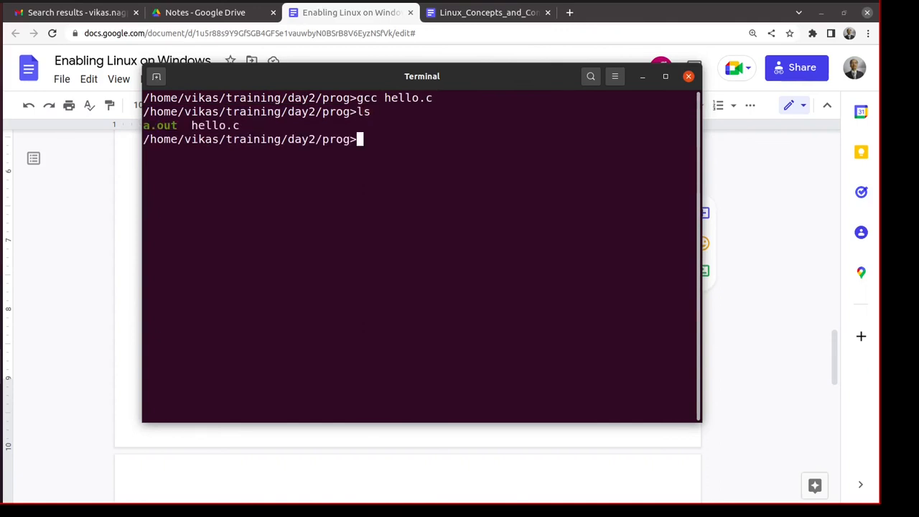
text(./a.)
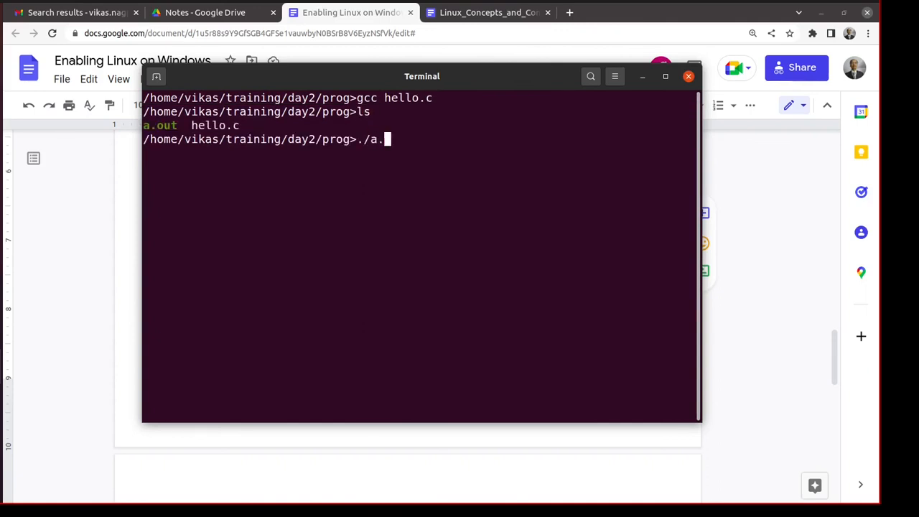